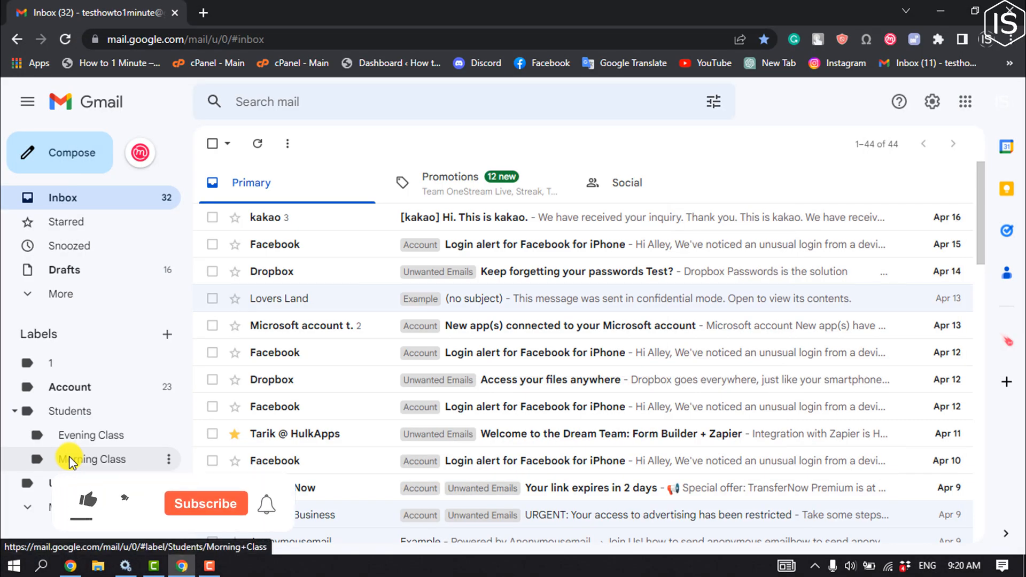
Step: Reach Gmail's full settings page via the gear icon's 'See all settings'
{"action": "left_click", "coordinate": [87, 501]}
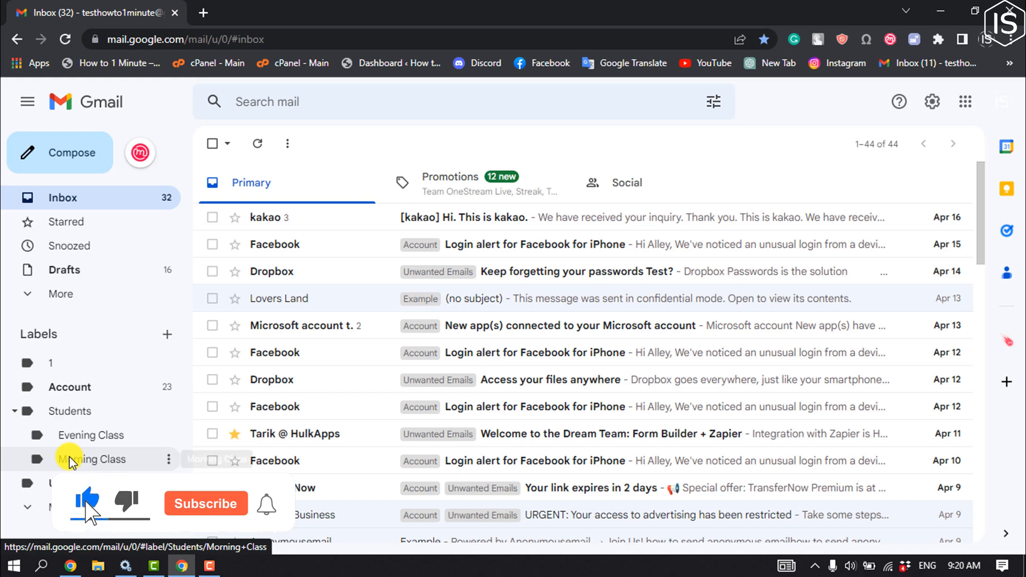
{"action": "left_click", "coordinate": [206, 503]}
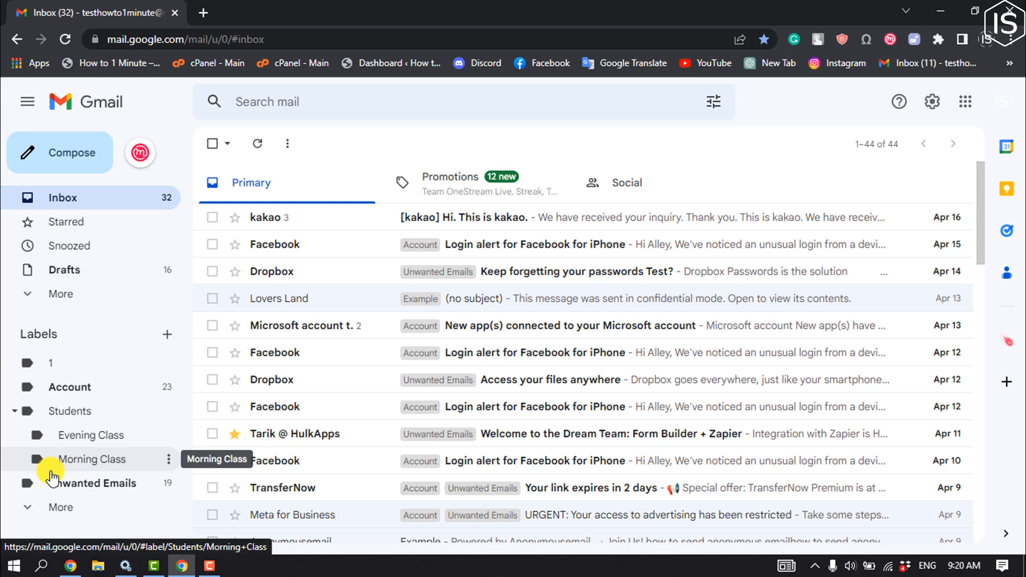
{"action": "right_click", "coordinate": [62, 487]}
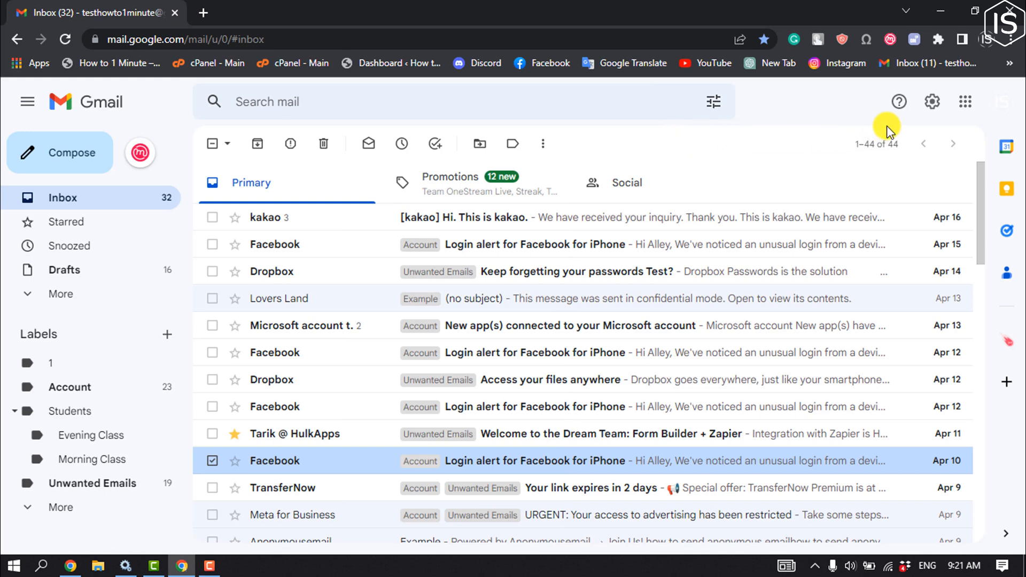
{"action": "left_click", "coordinate": [932, 102]}
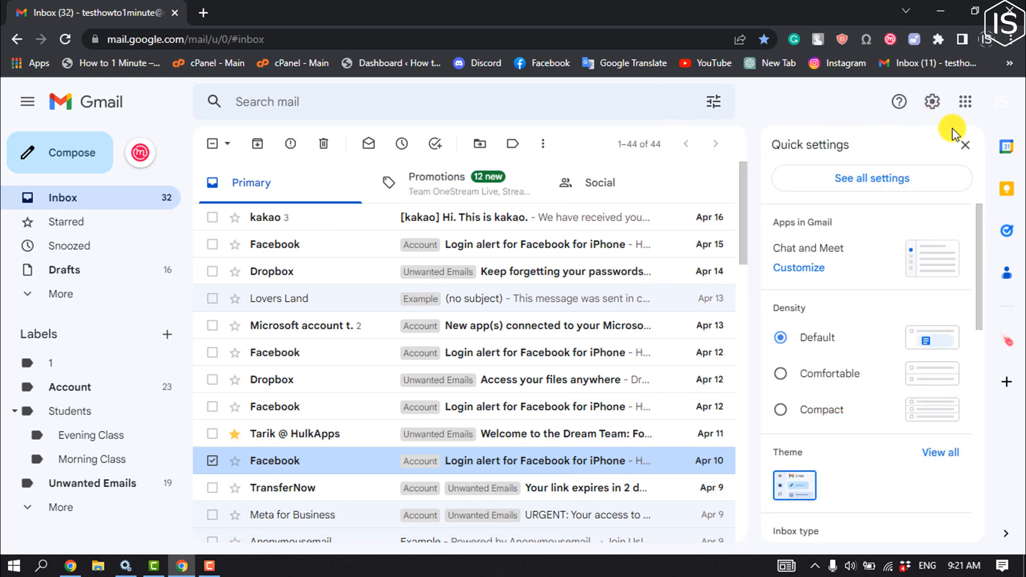
{"action": "mouse_move", "coordinate": [888, 188]}
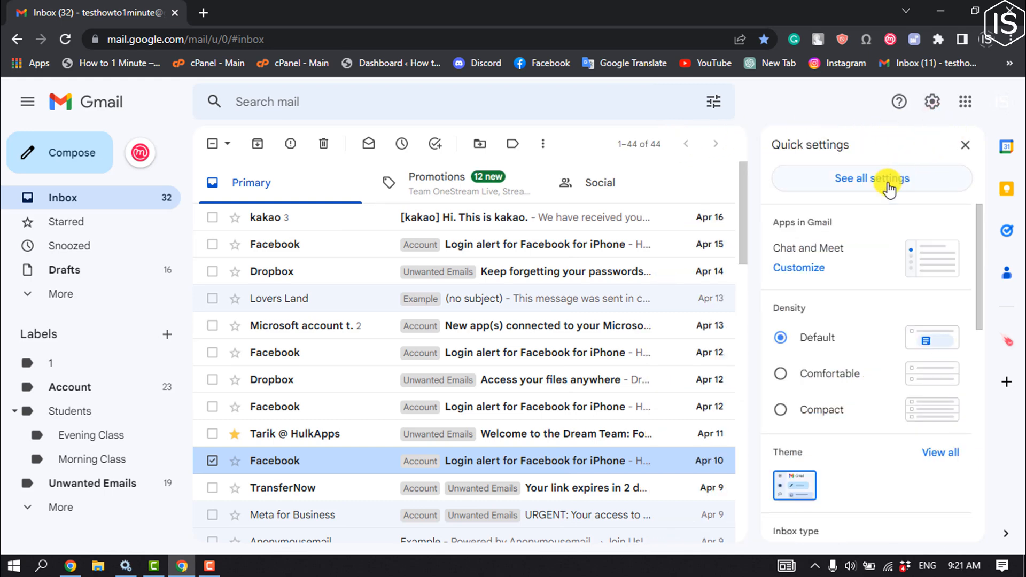
{"action": "left_click", "coordinate": [870, 178]}
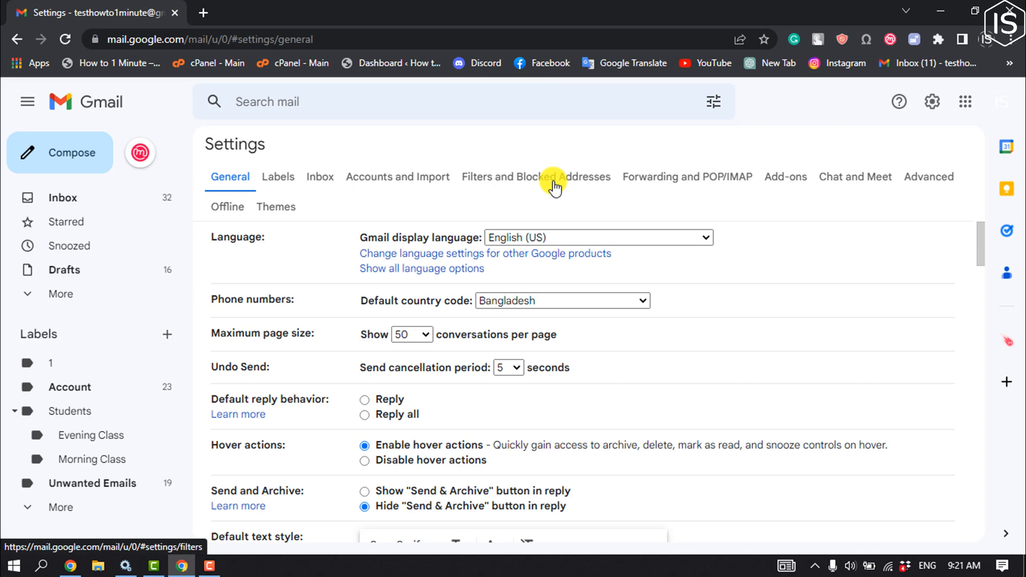
Step: Start a new filter from the Filters and Blocked Addresses settings
{"action": "left_click", "coordinate": [536, 176]}
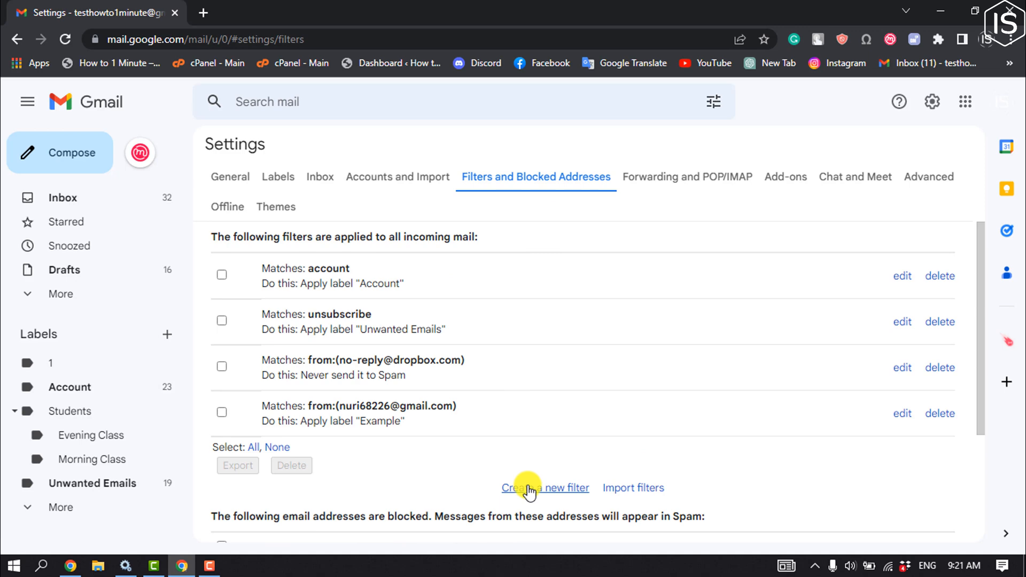
{"action": "left_click", "coordinate": [545, 487]}
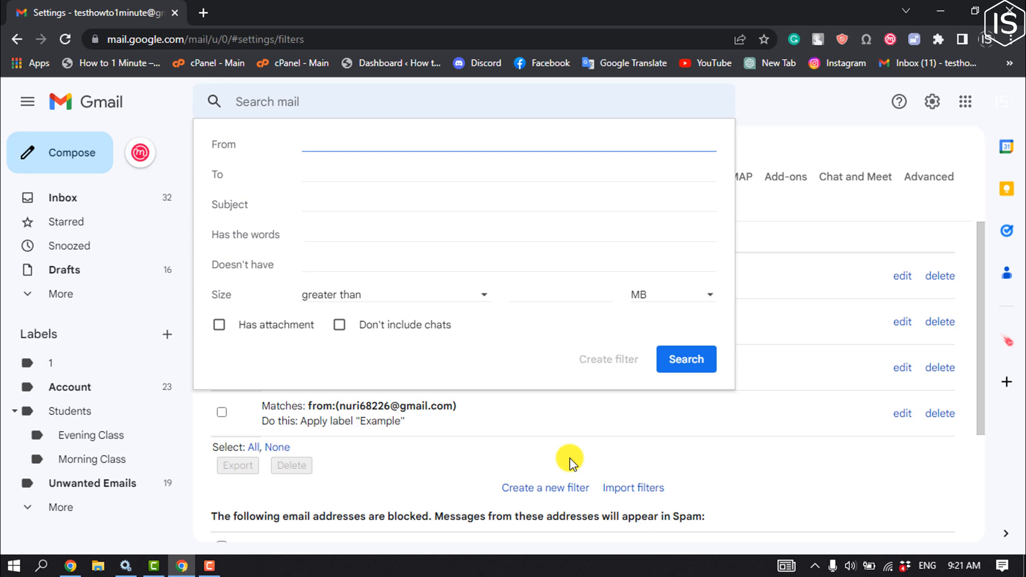
{"action": "type", "text": "exa"}
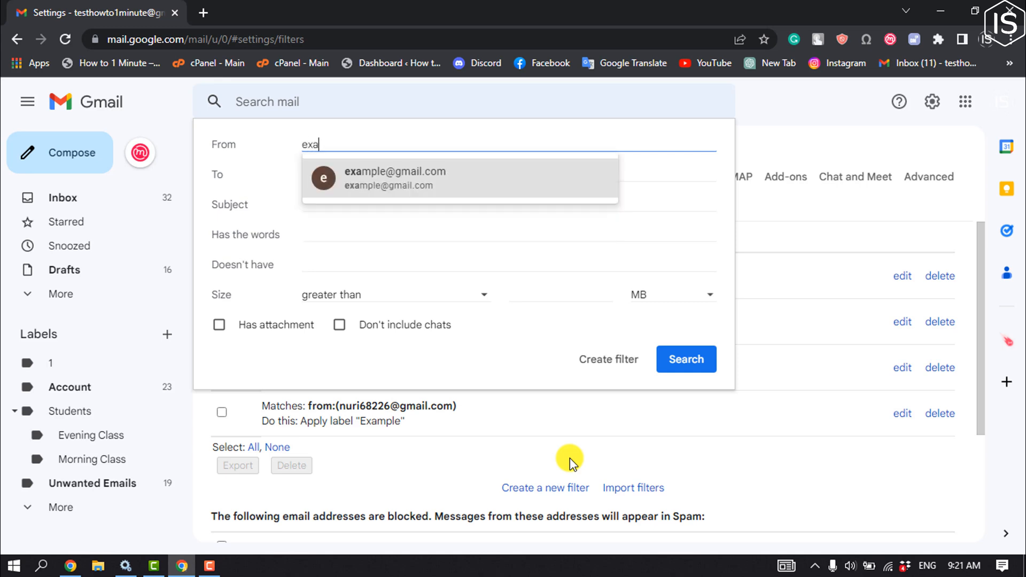
{"action": "left_click", "coordinate": [396, 177]}
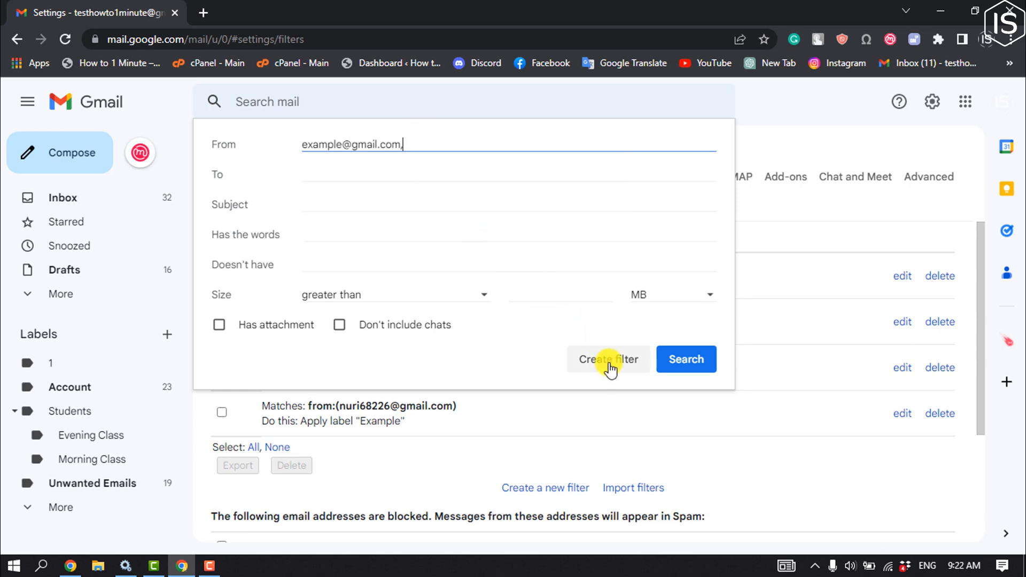
{"action": "left_click", "coordinate": [607, 360]}
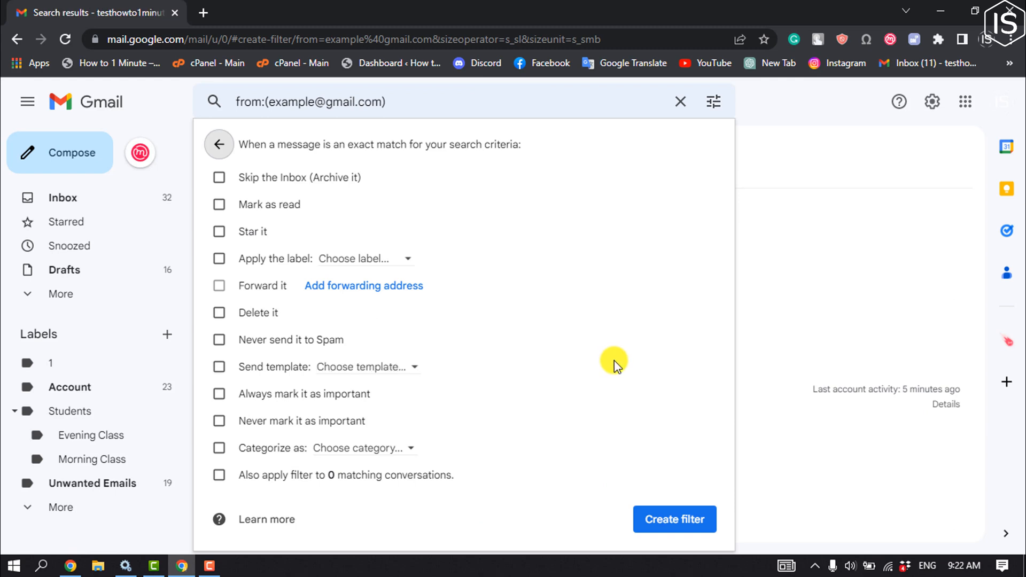
{"action": "mouse_move", "coordinate": [609, 362]}
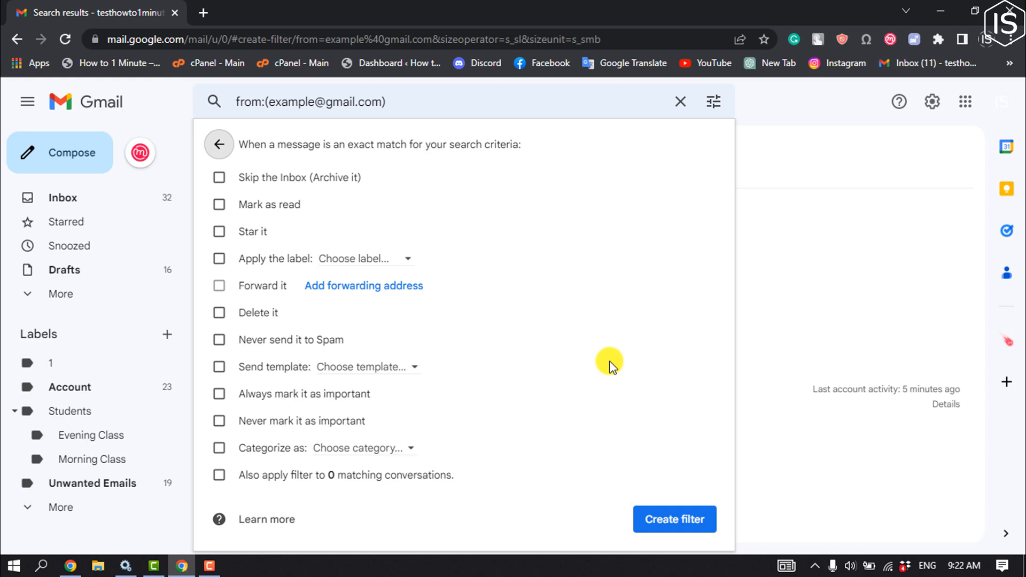
{"action": "mouse_move", "coordinate": [591, 365]}
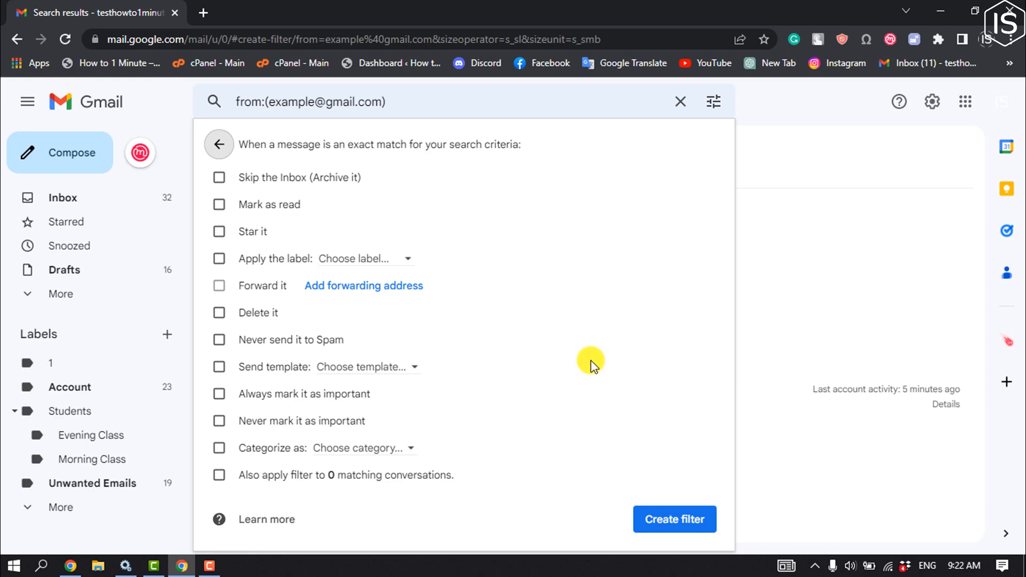
{"action": "mouse_move", "coordinate": [547, 345]}
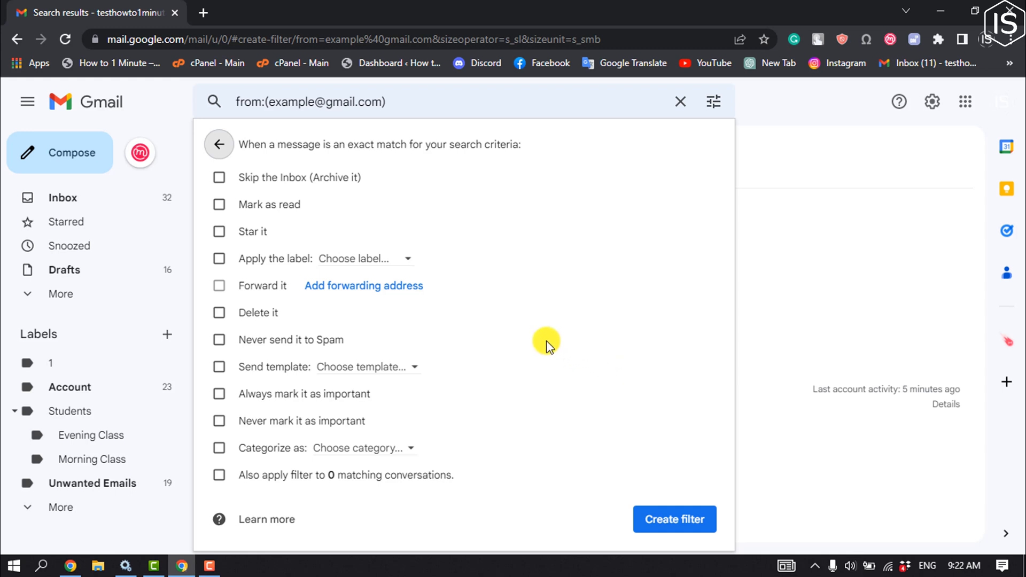
{"action": "mouse_move", "coordinate": [462, 341]}
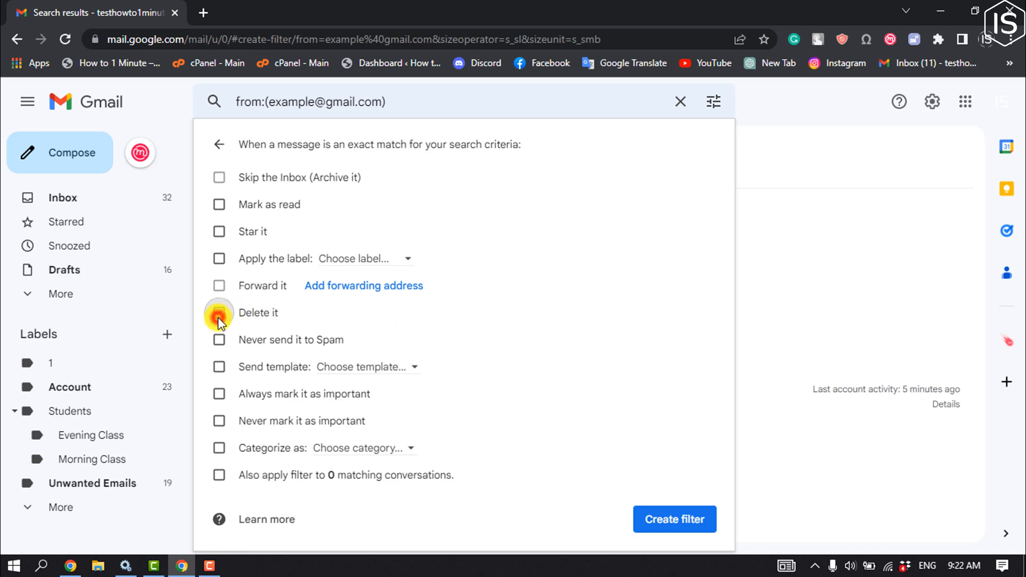
Step: Choose 'Delete it' as the action and create the filter
{"action": "left_click", "coordinate": [218, 312]}
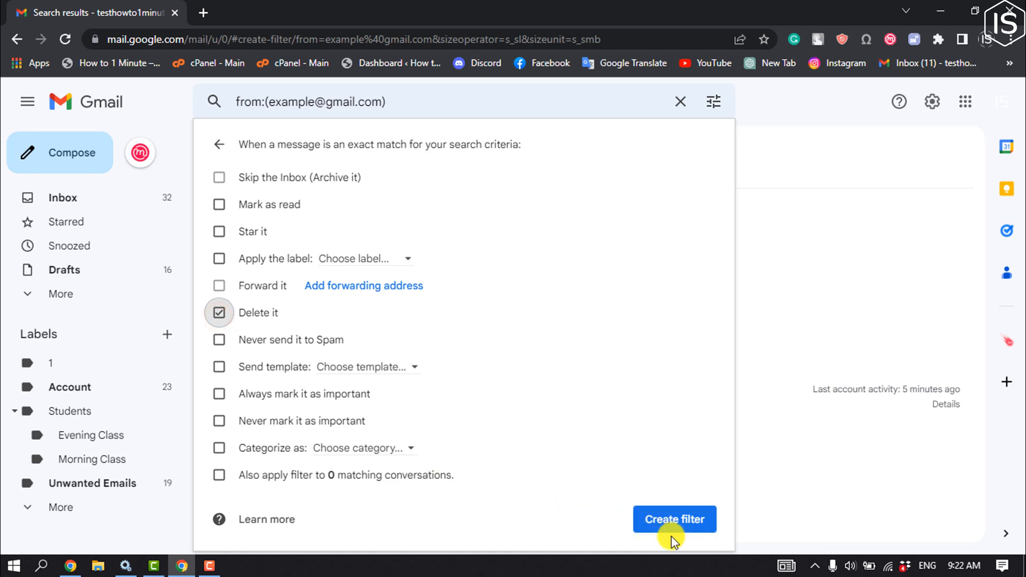
{"action": "left_click", "coordinate": [675, 520]}
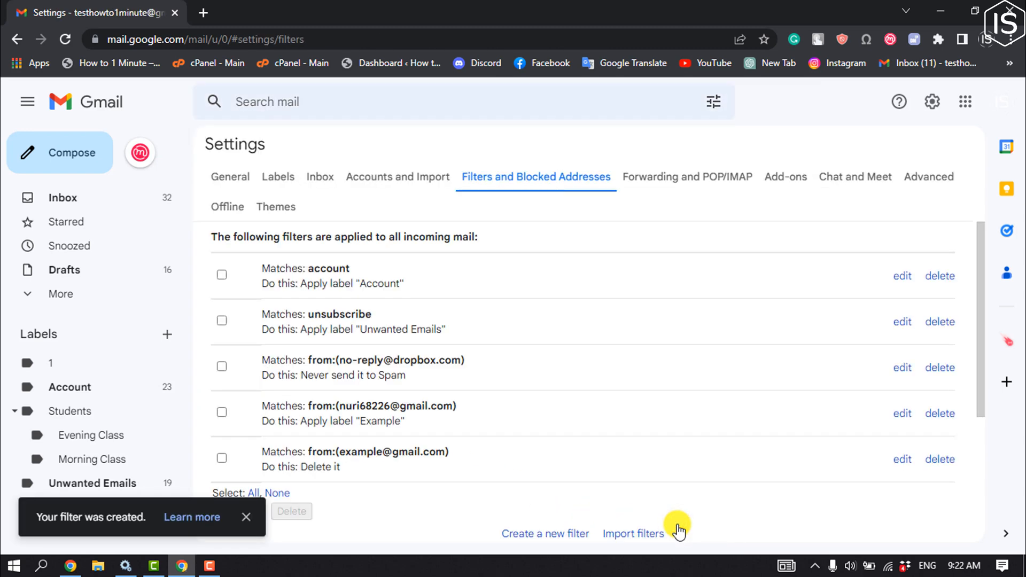